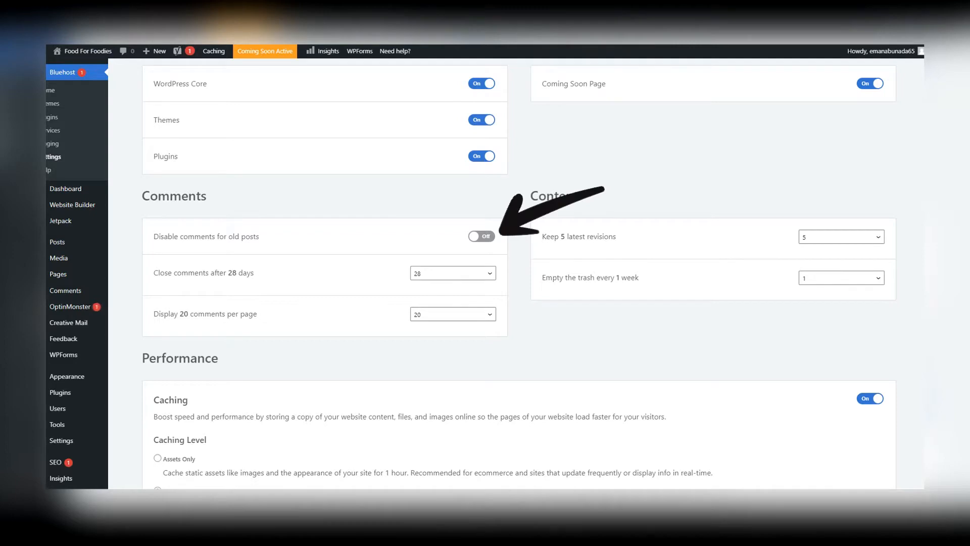
Step: Find the WPBeginner Bluehost review via Google and scroll to its 100% uptime results
click(452, 273)
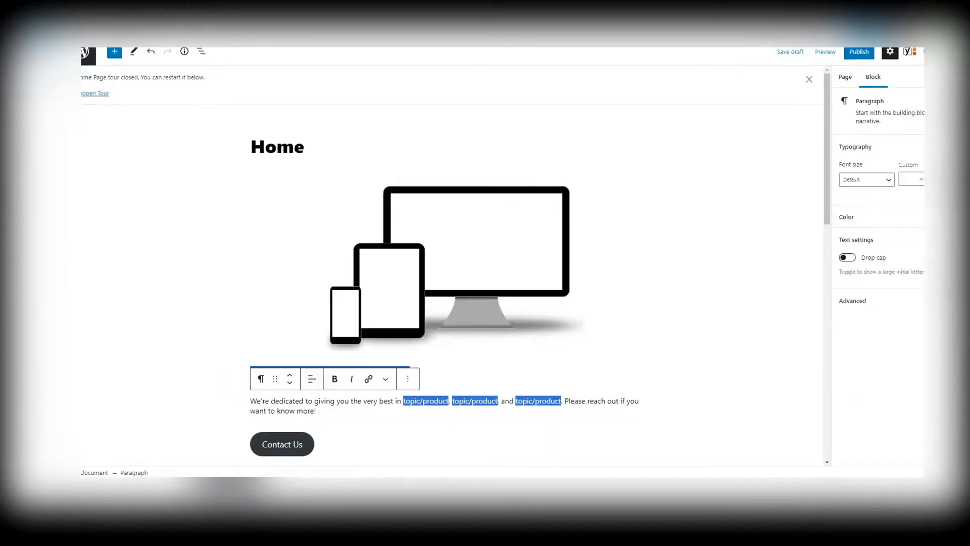
click(844, 77)
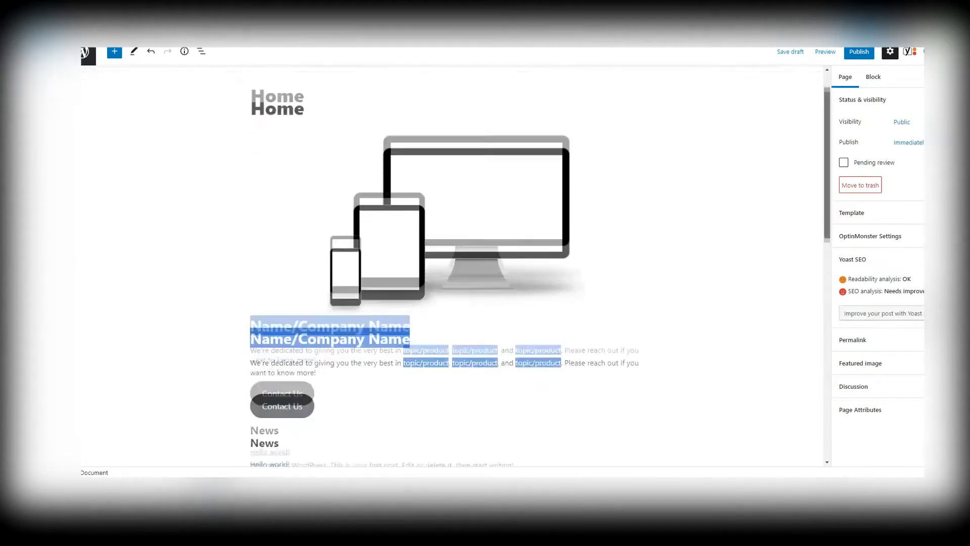
scroll(down, 3)
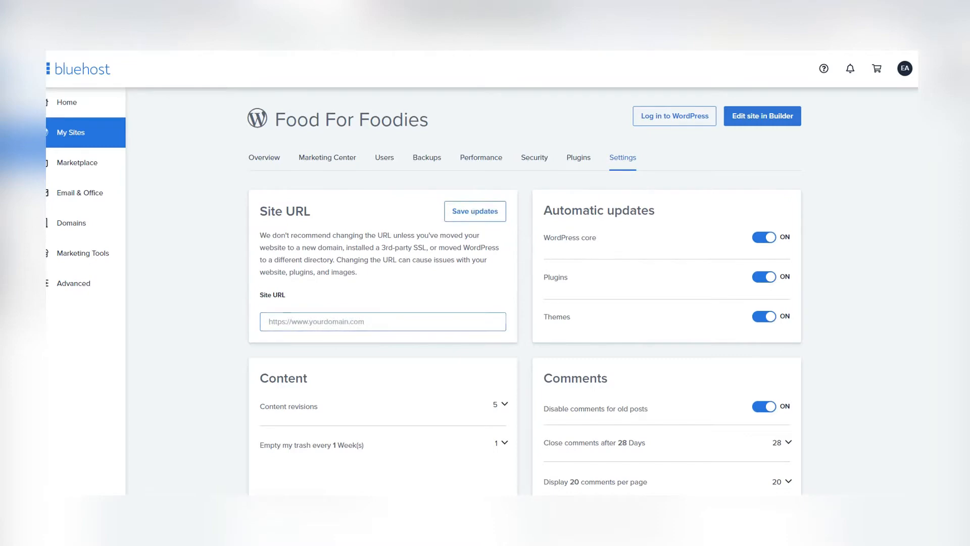
click(382, 322)
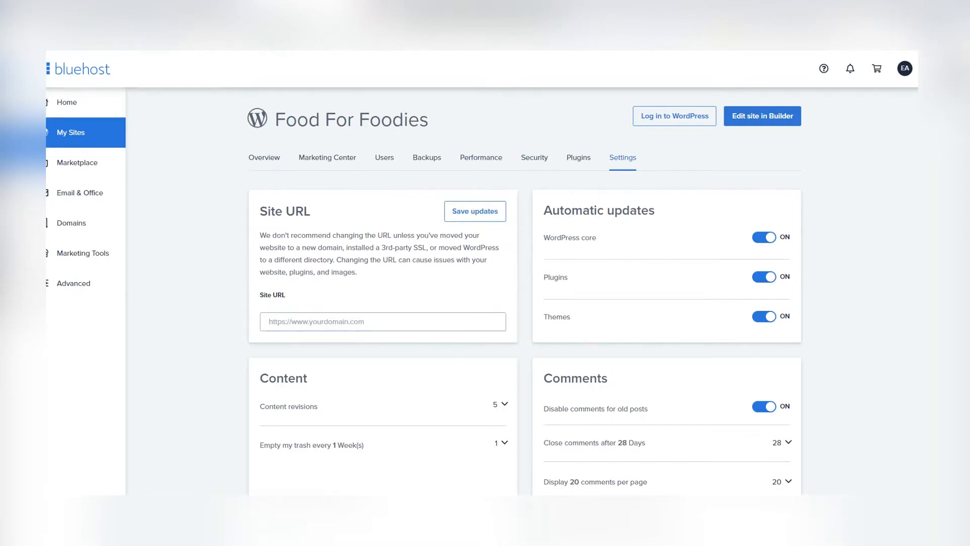
scroll(down, 3)
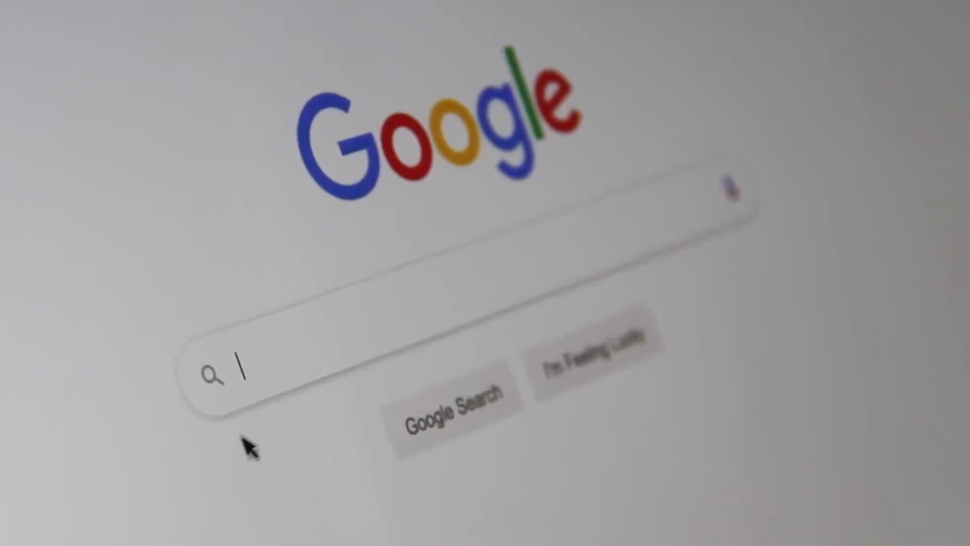
text(Sea)
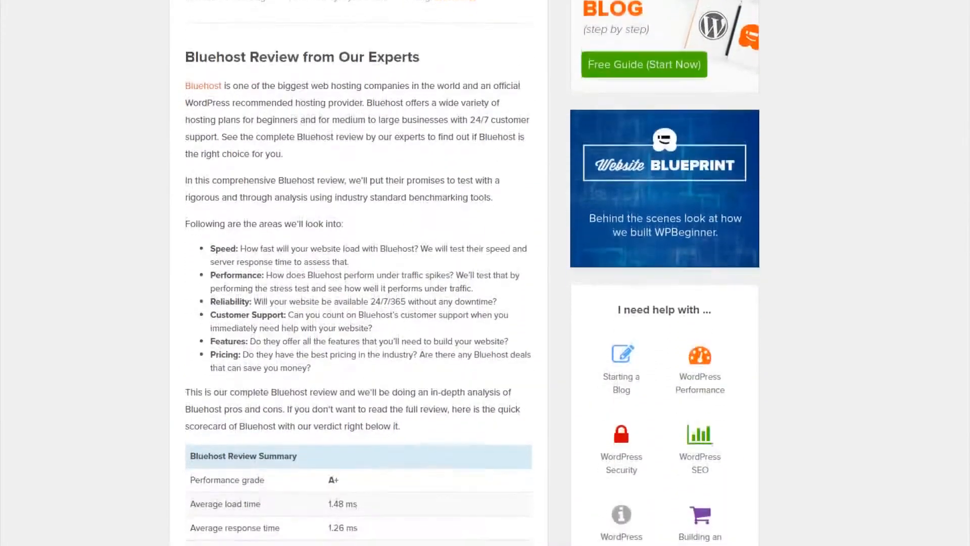
scroll(down, 3)
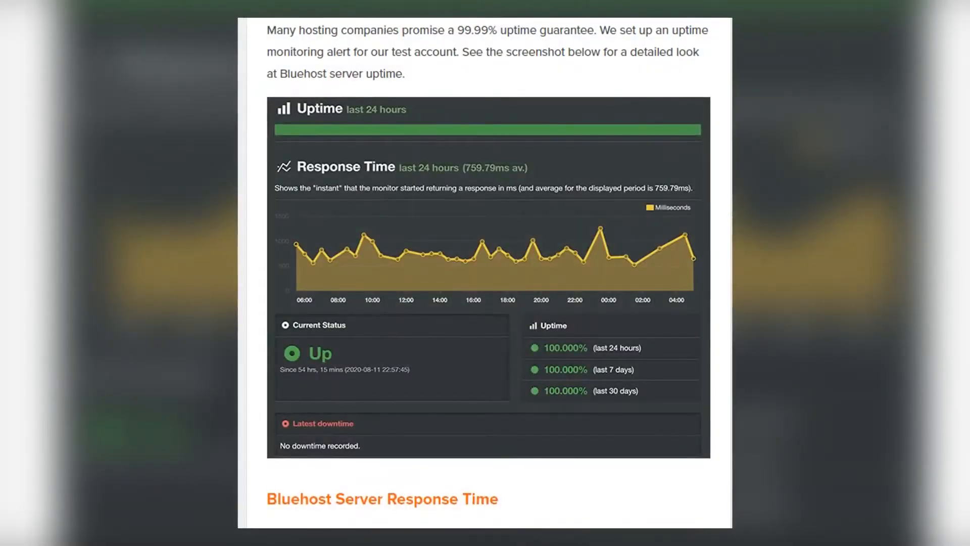
scroll(down, 3)
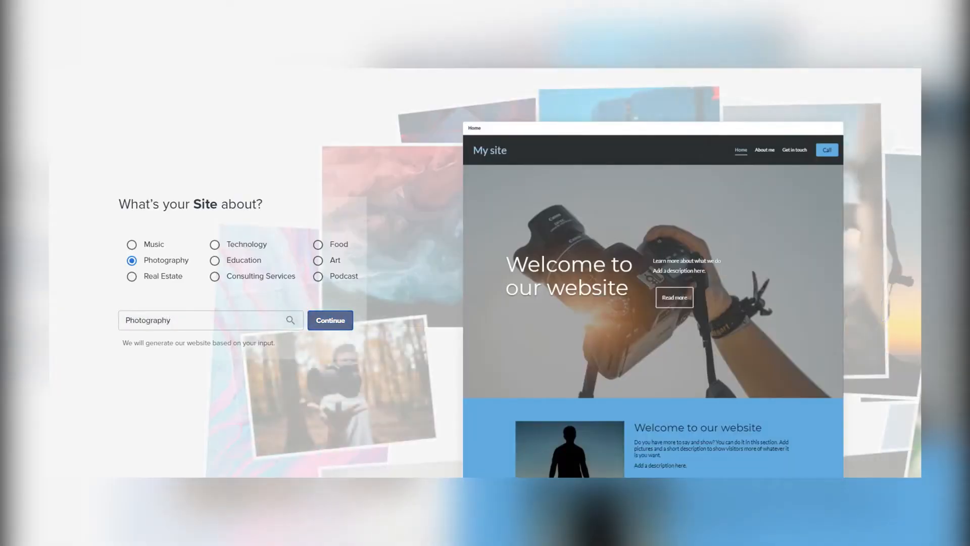
Step: Choose Photography as the site topic, the forest cover photo and the Bevan font pair
click(330, 320)
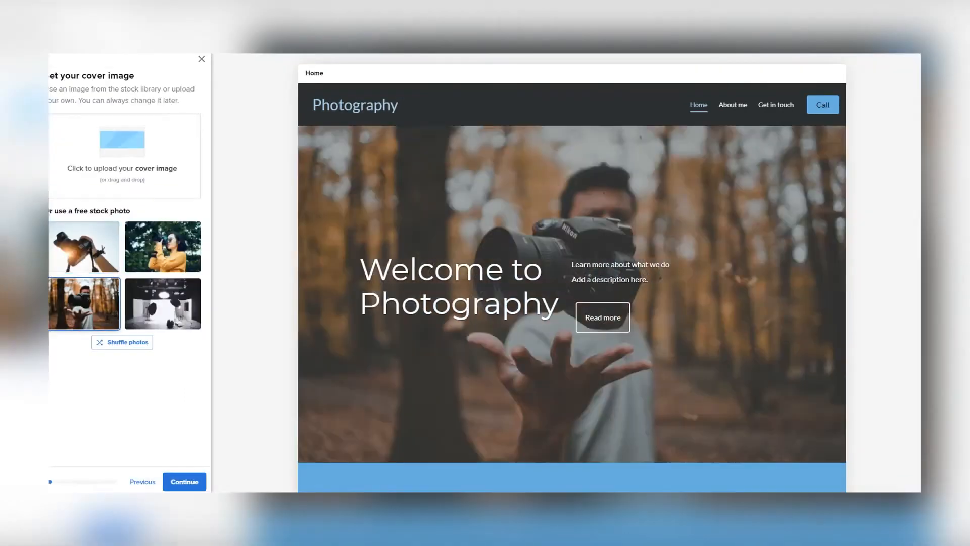
click(184, 482)
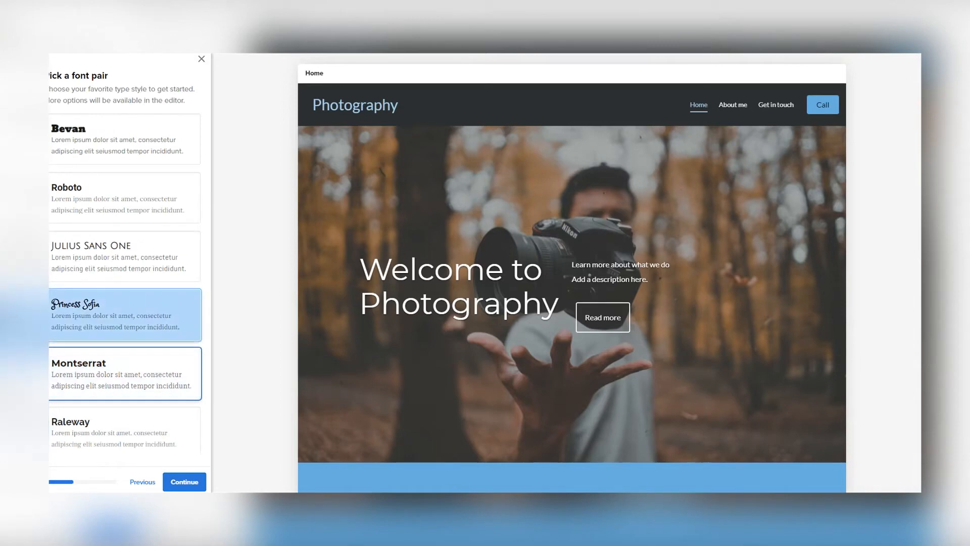
click(124, 197)
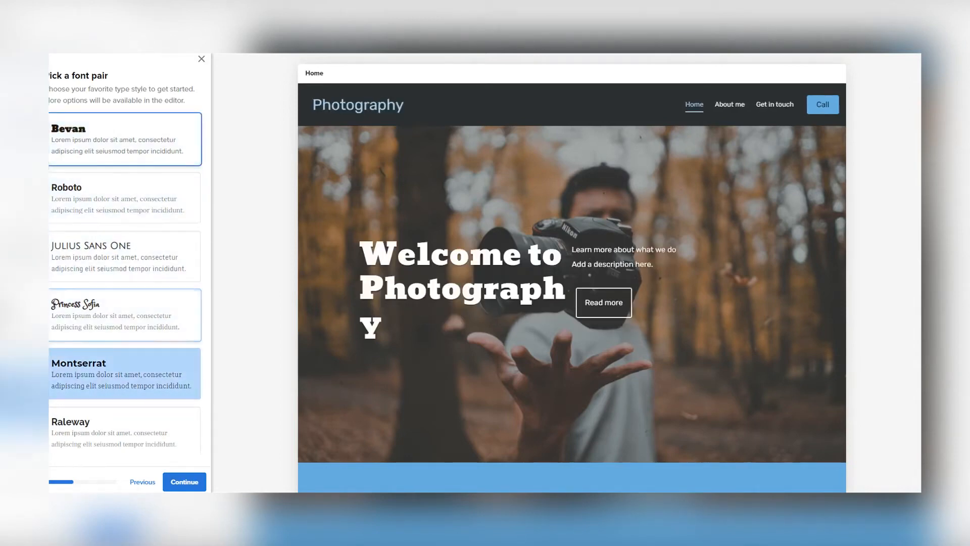
click(184, 481)
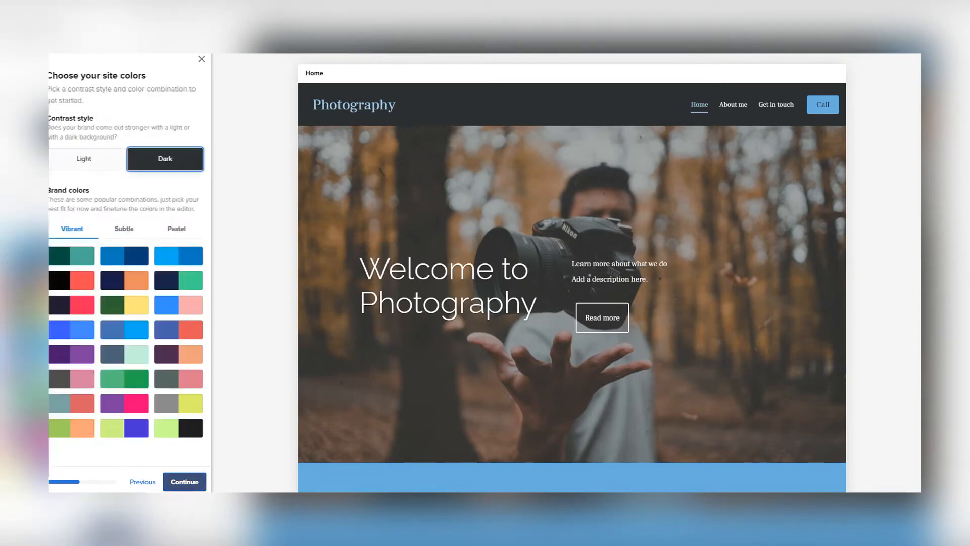
Step: Apply navy and orange colours and the compact menu-icon header, then open the site editor
click(121, 255)
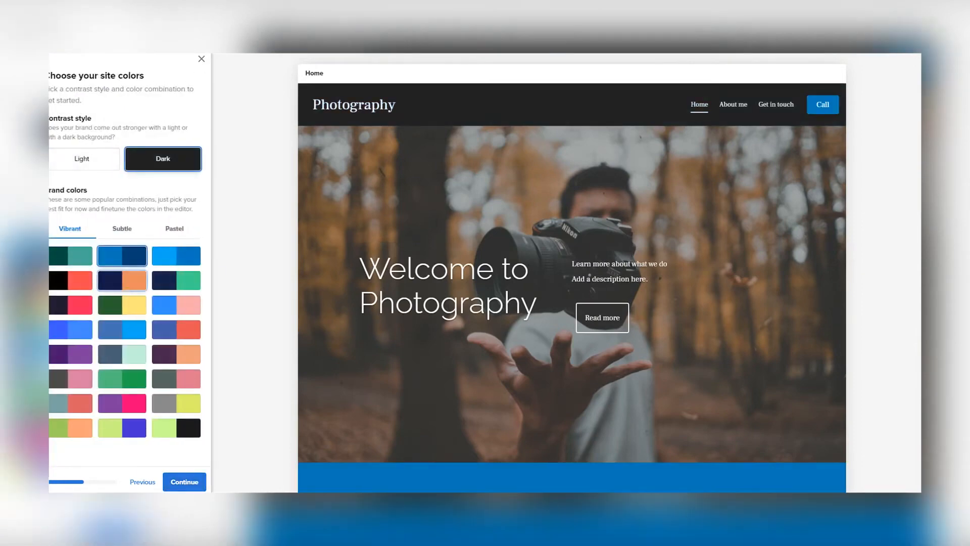
click(184, 481)
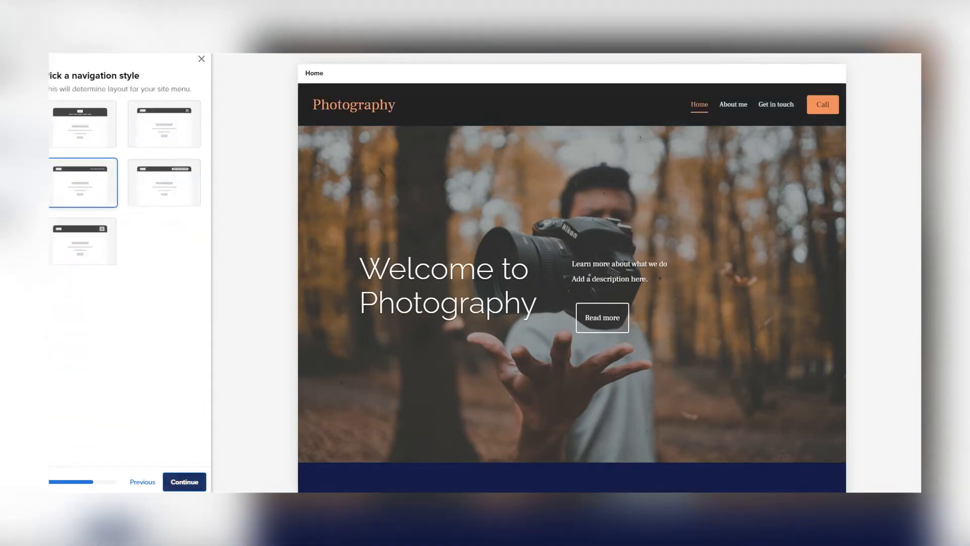
click(164, 124)
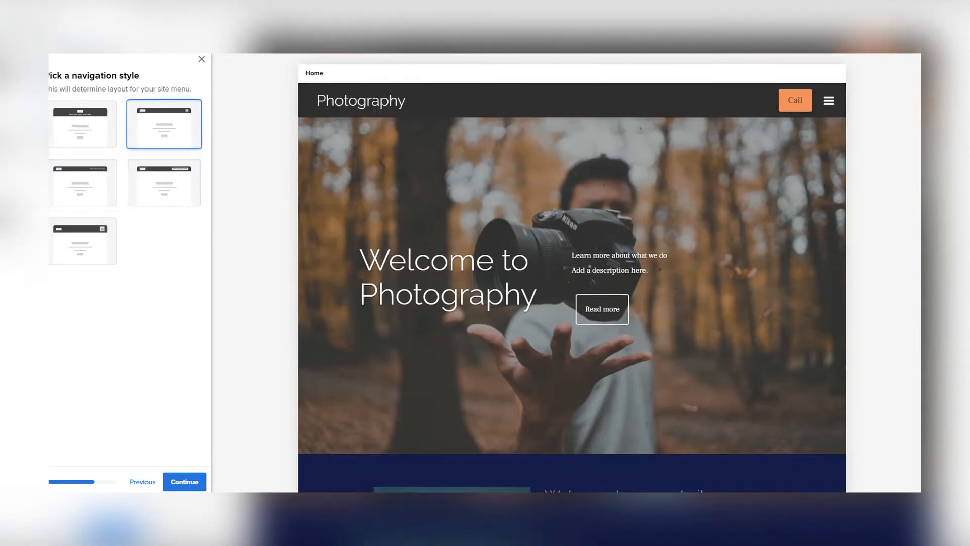
click(184, 481)
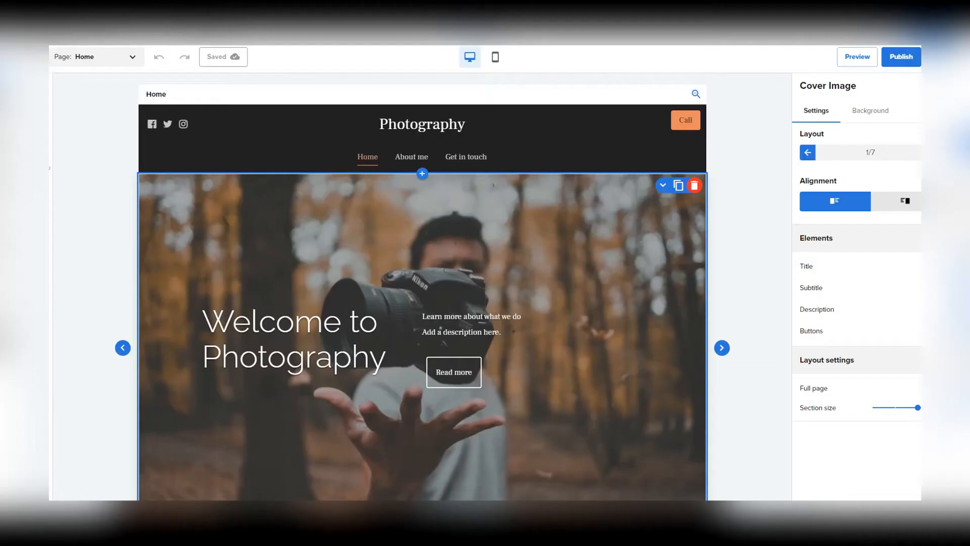
scroll(down, 3)
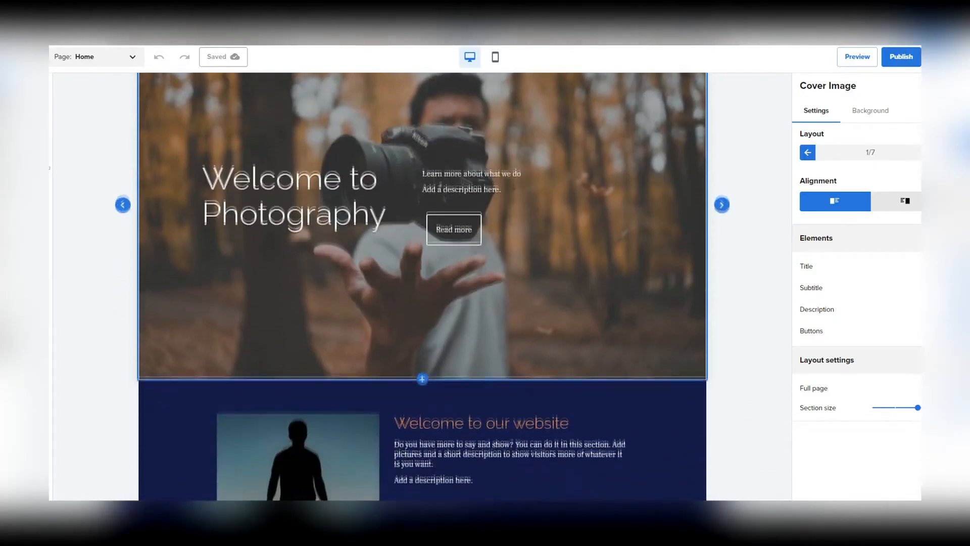
scroll(down, 3)
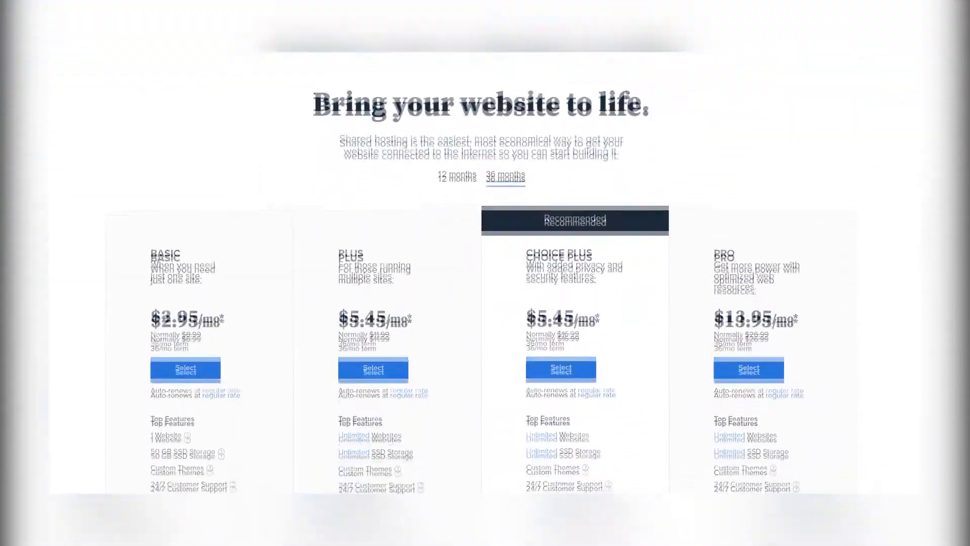
Step: Scroll past the shared plan comparison table and 24/7 support section to Connect with us
scroll(down, 3)
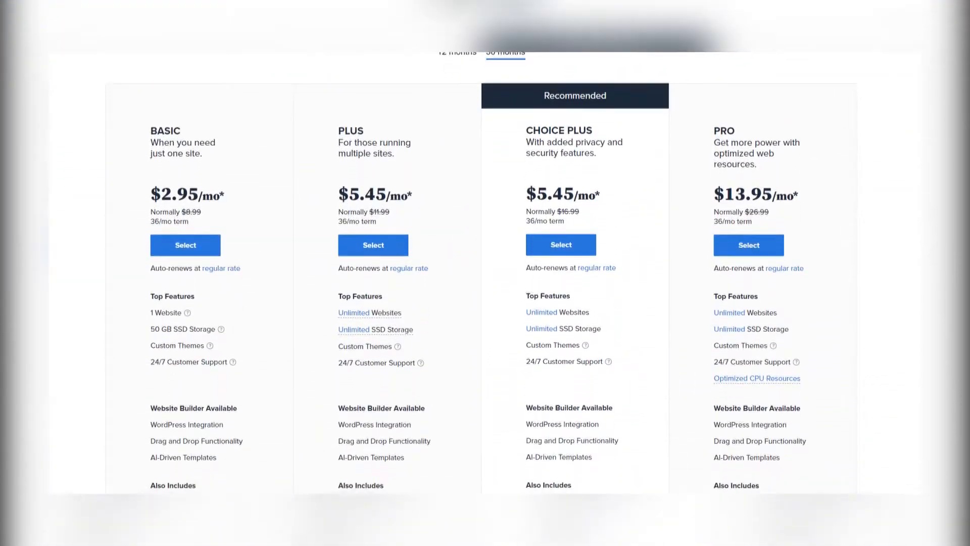
scroll(down, 3)
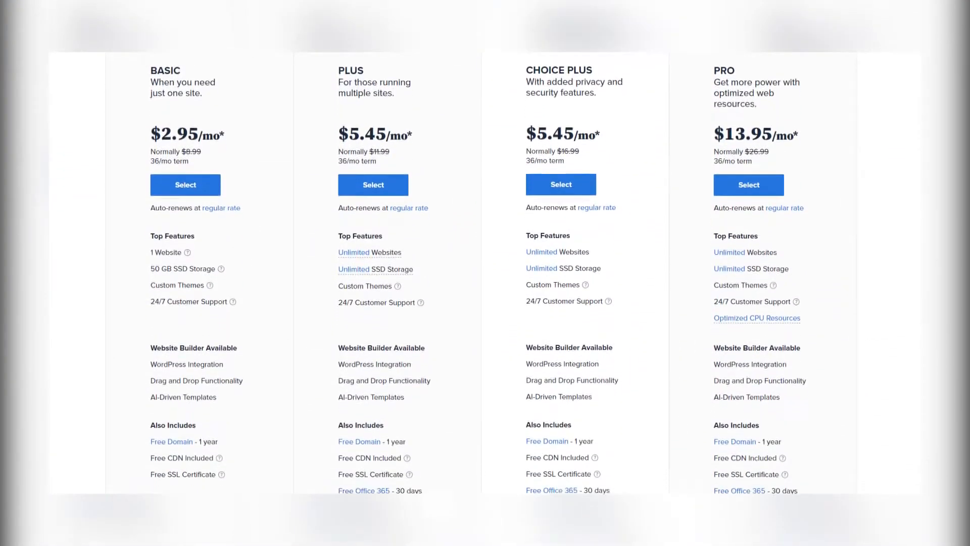
scroll(down, 3)
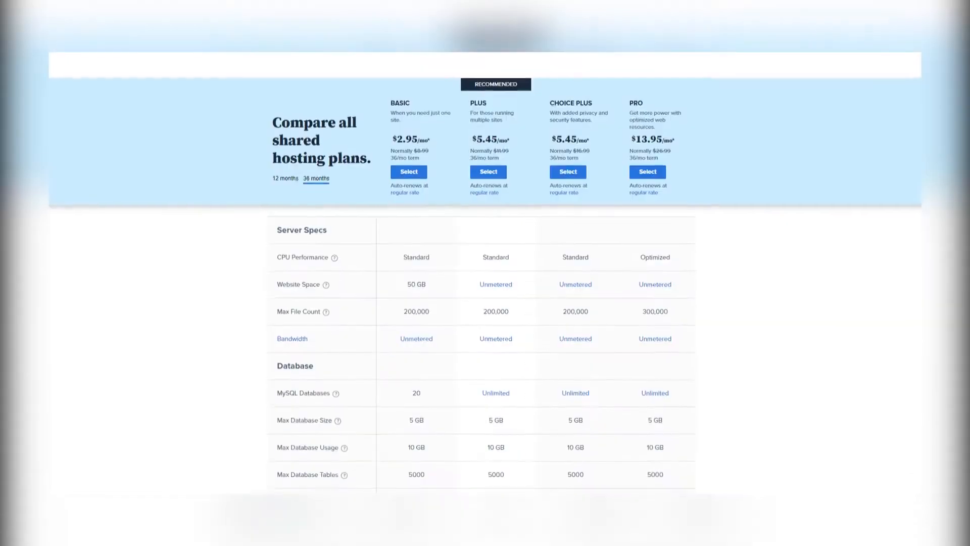
scroll(down, 3)
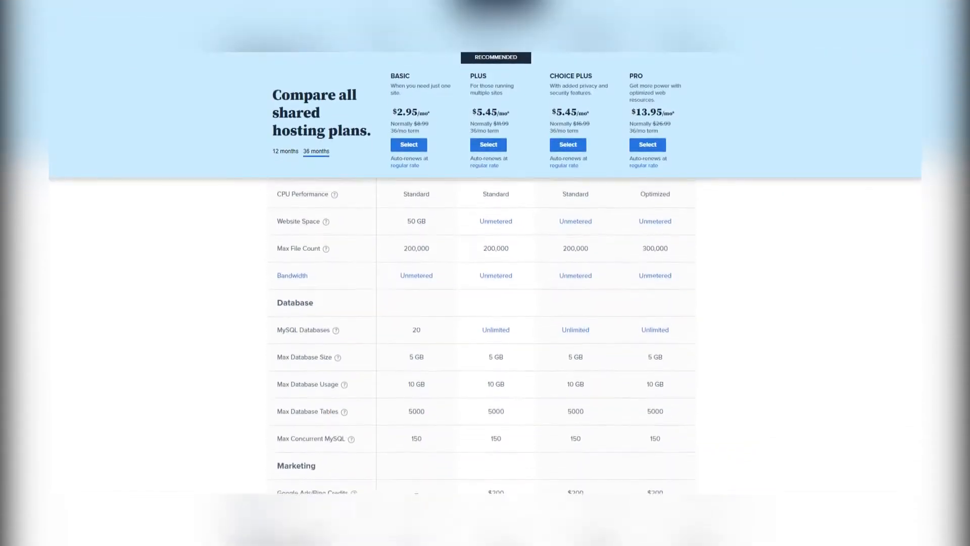
scroll(down, 3)
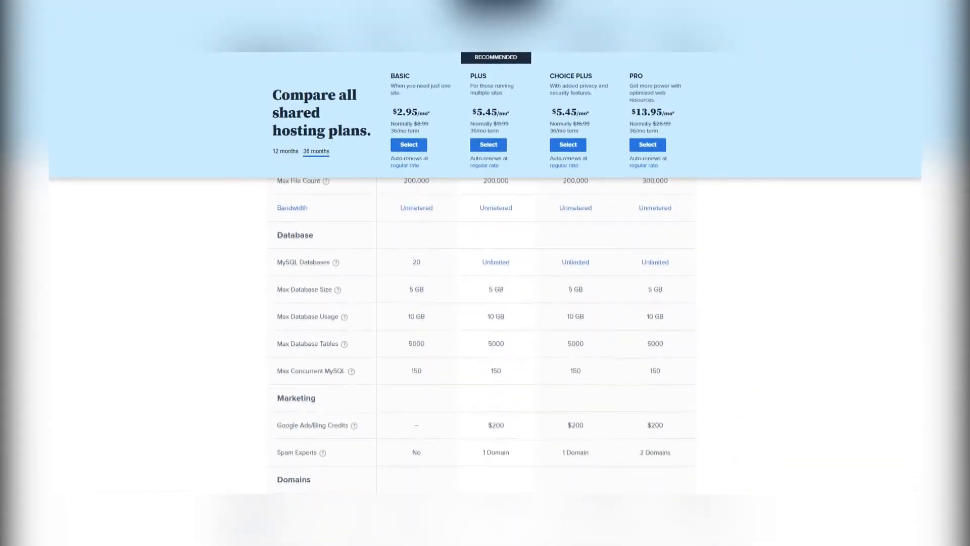
scroll(down, 3)
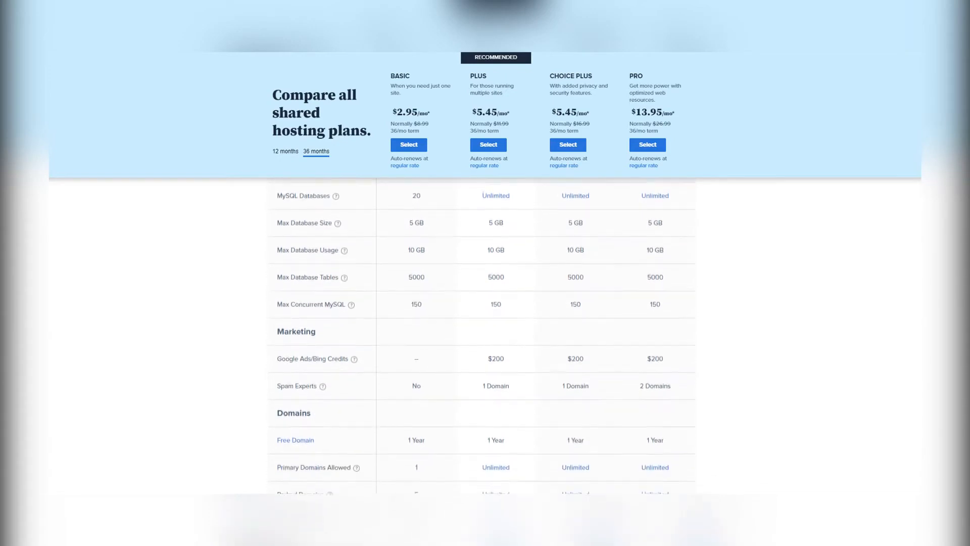
scroll(down, 3)
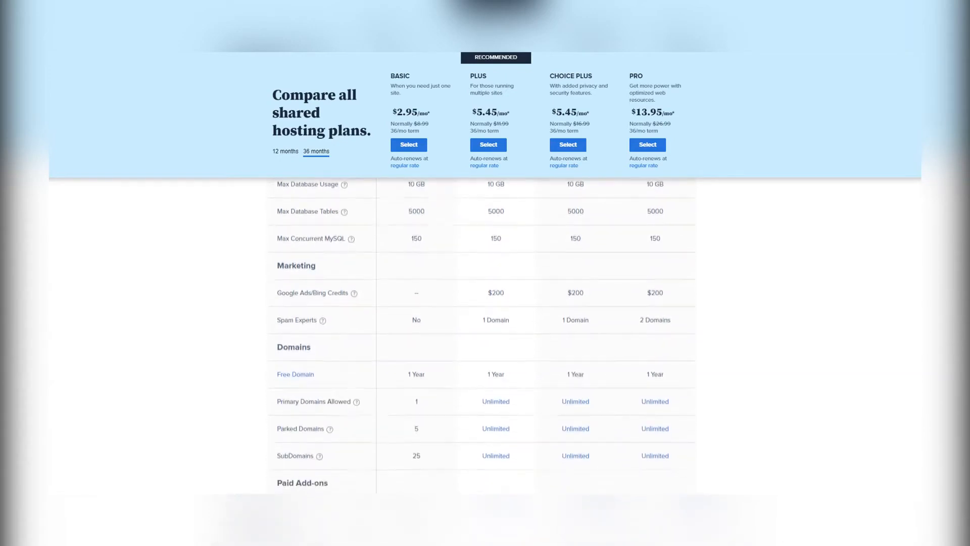
scroll(down, 3)
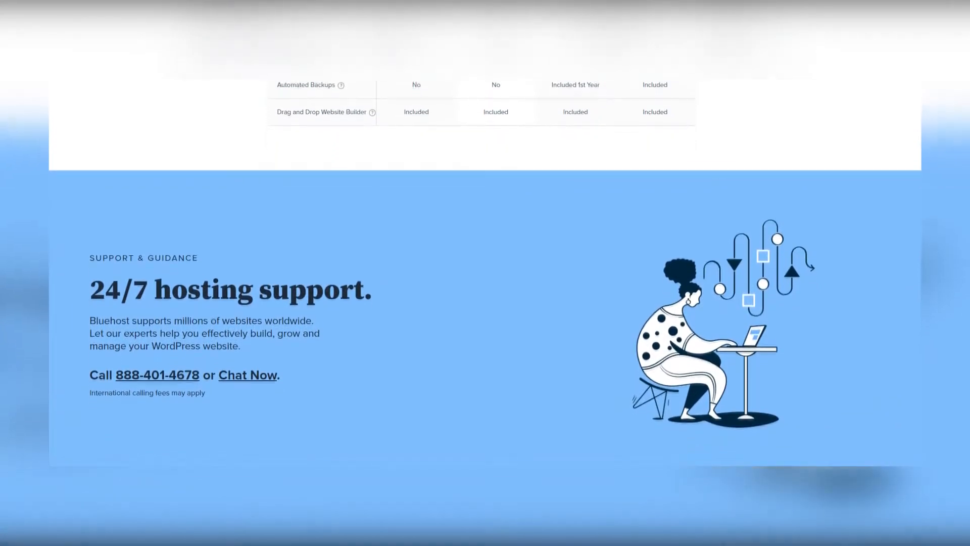
scroll(down, 3)
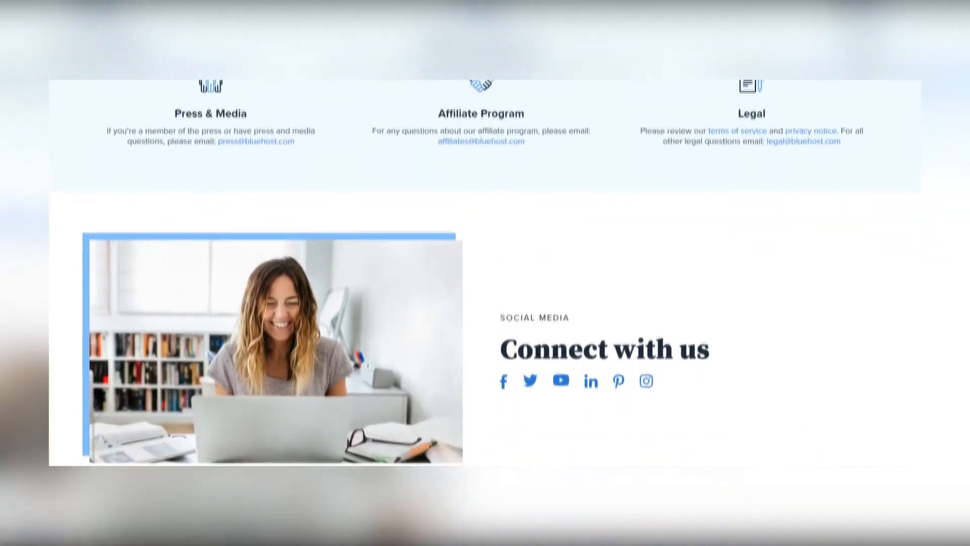
scroll(down, 3)
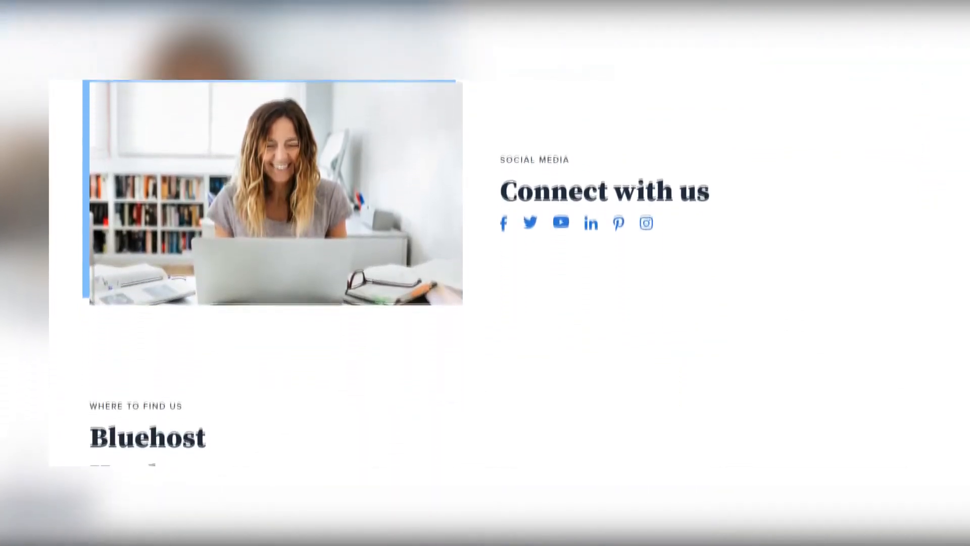
Step: Start a Bluehost Support live chat from the contact page and select the Name field
scroll(down, 3)
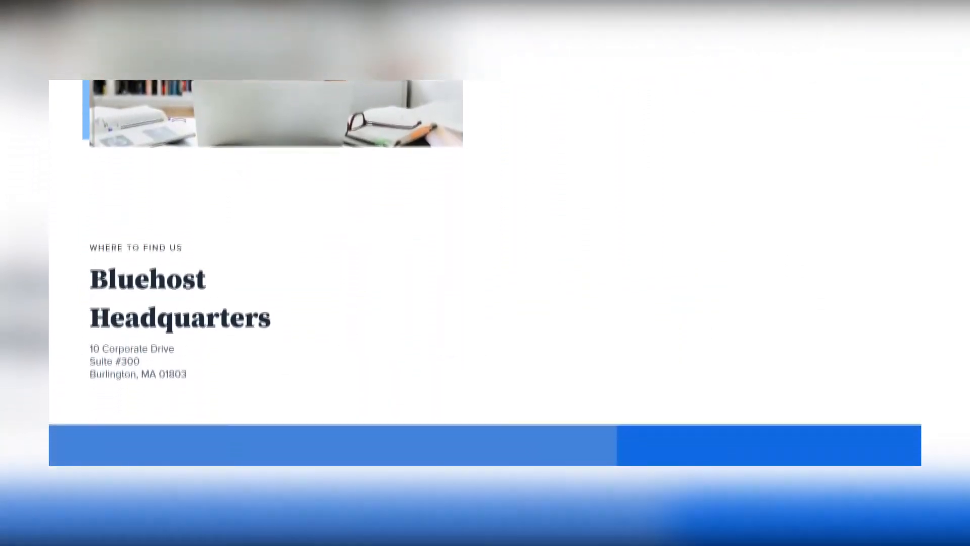
click(764, 78)
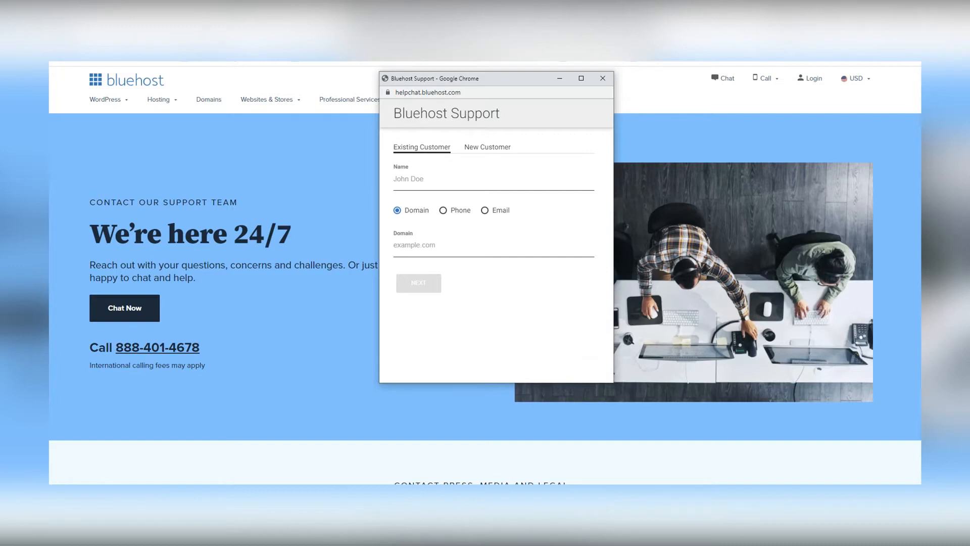
click(493, 179)
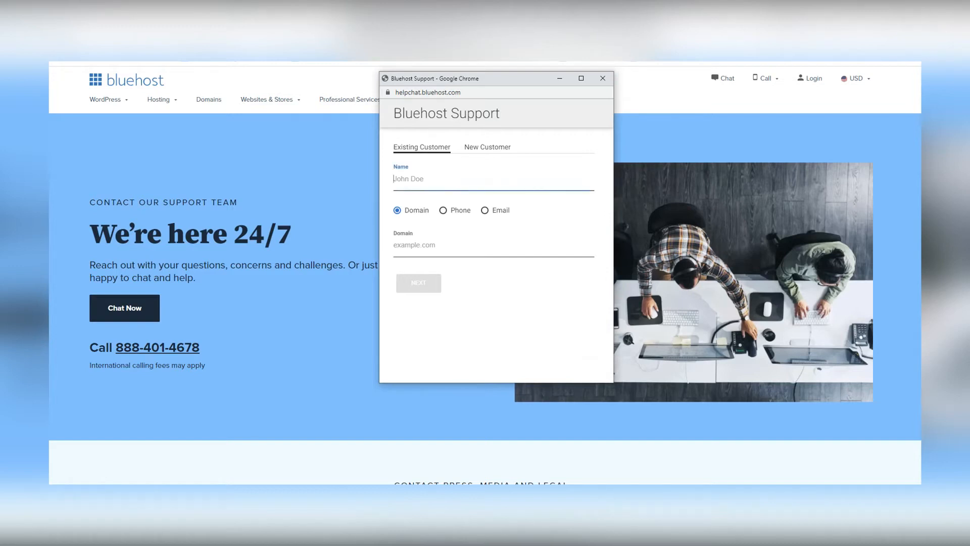
click(488, 146)
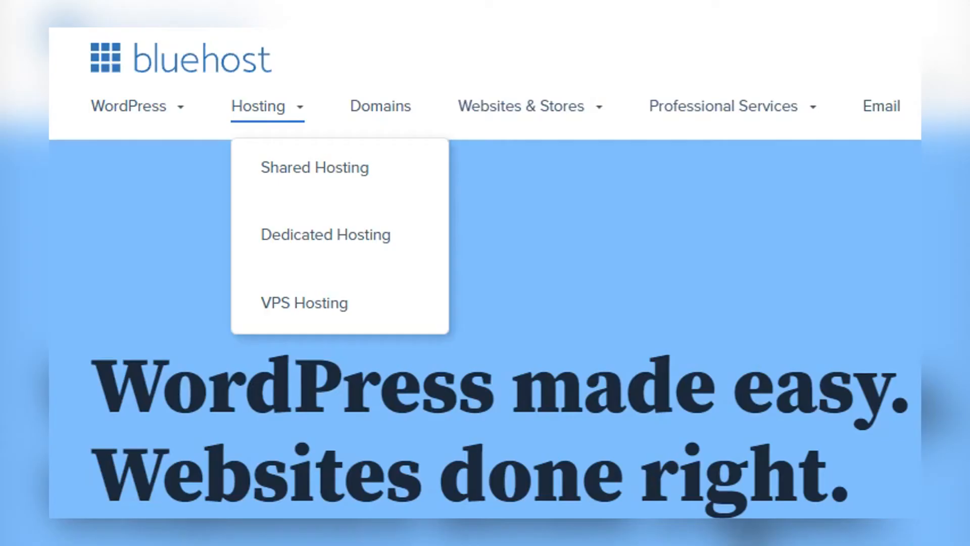
mouse_move(314, 167)
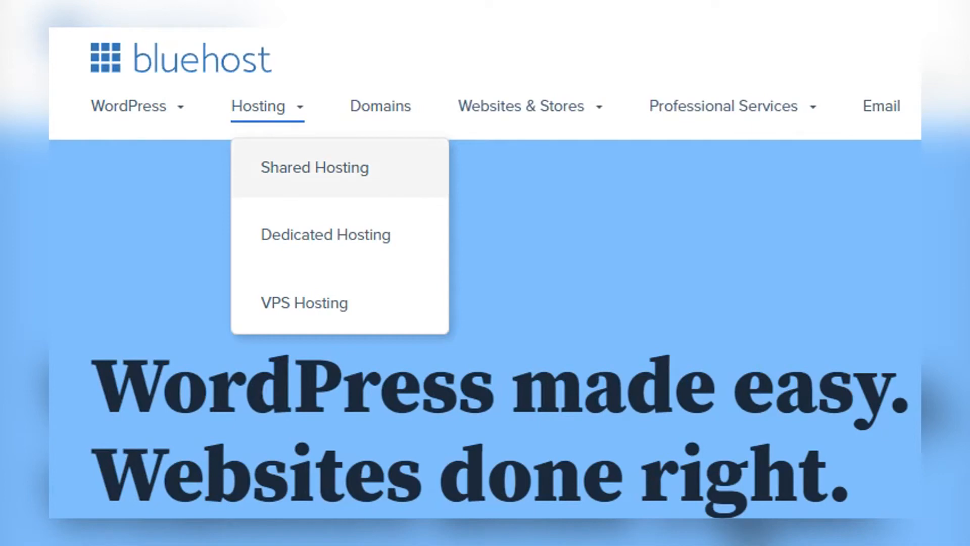
mouse_move(326, 234)
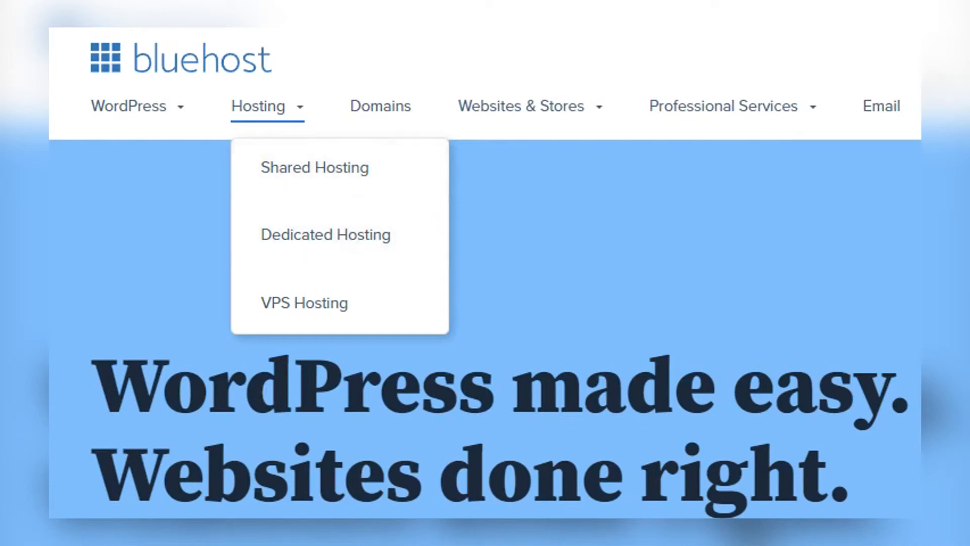
Step: Open the Shared Hosting page and play its What is Shared Hosting? explainer video
click(314, 168)
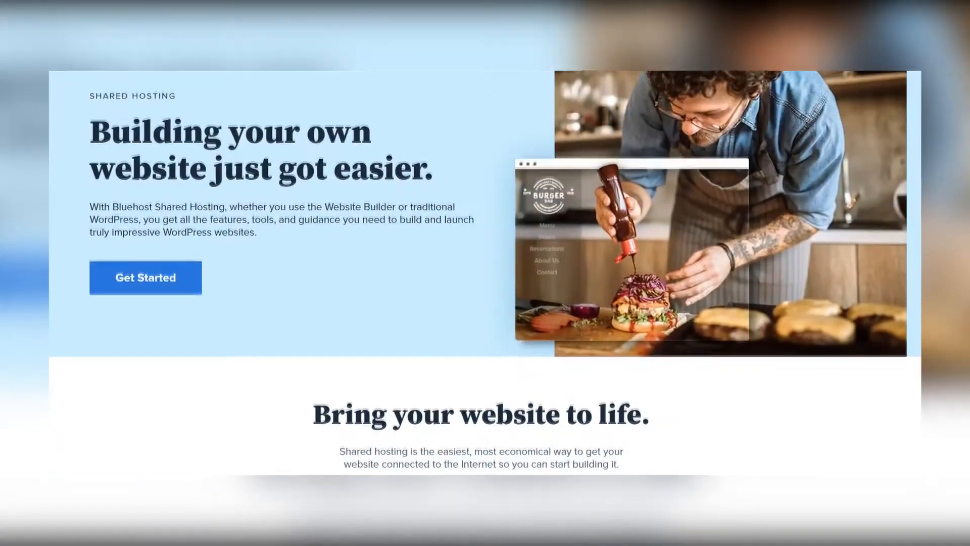
scroll(down, 3)
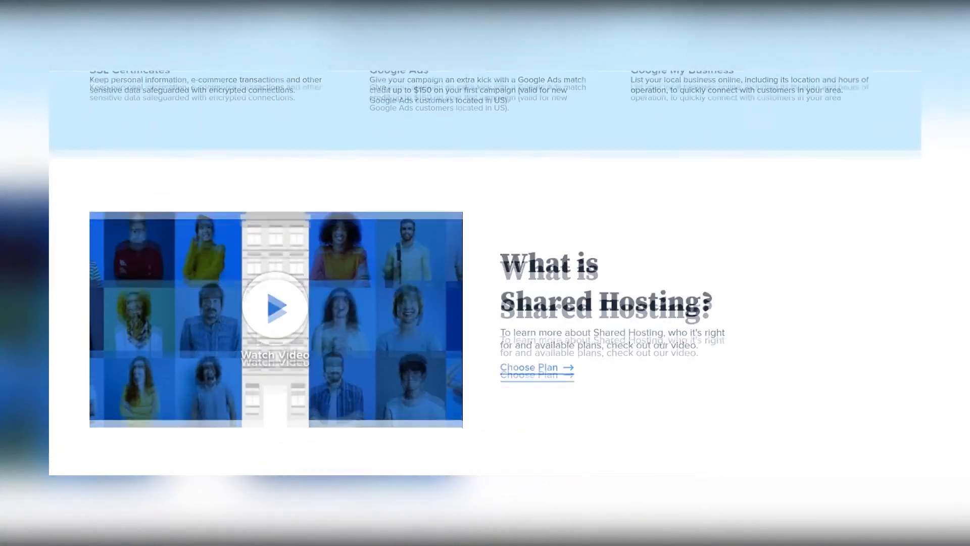
scroll(down, 3)
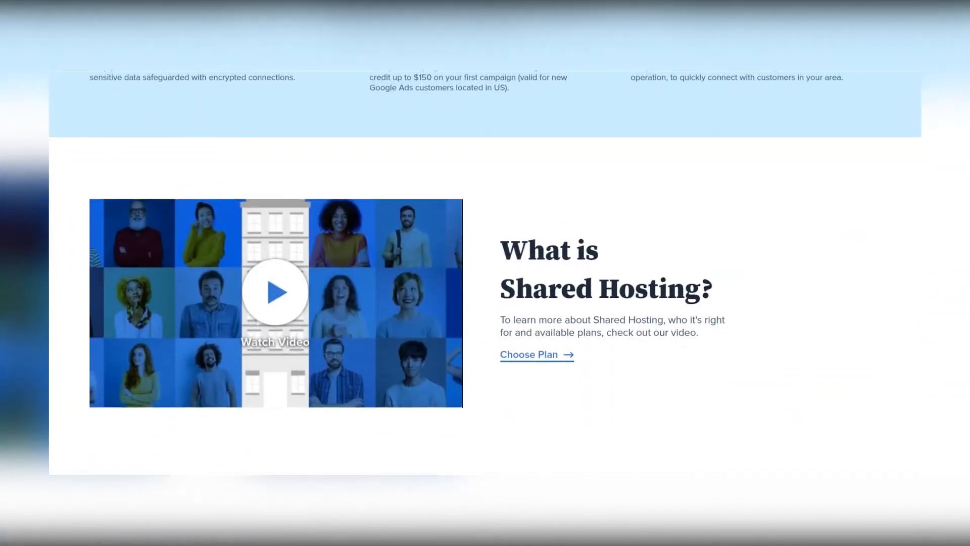
click(275, 292)
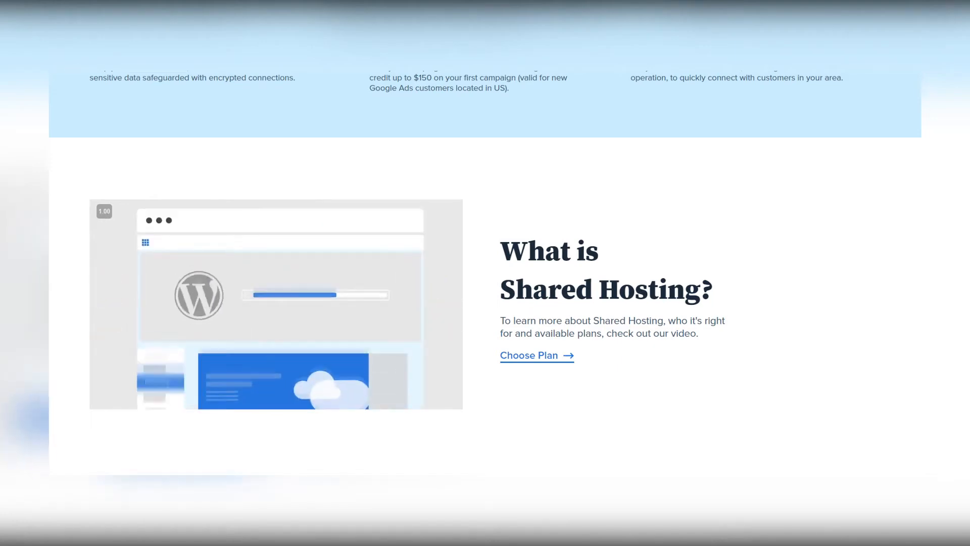
Step: Scroll through the Dedicated Hosting plans ($79.99, $99.99, $119.99) and their feature sections
scroll(down, 3)
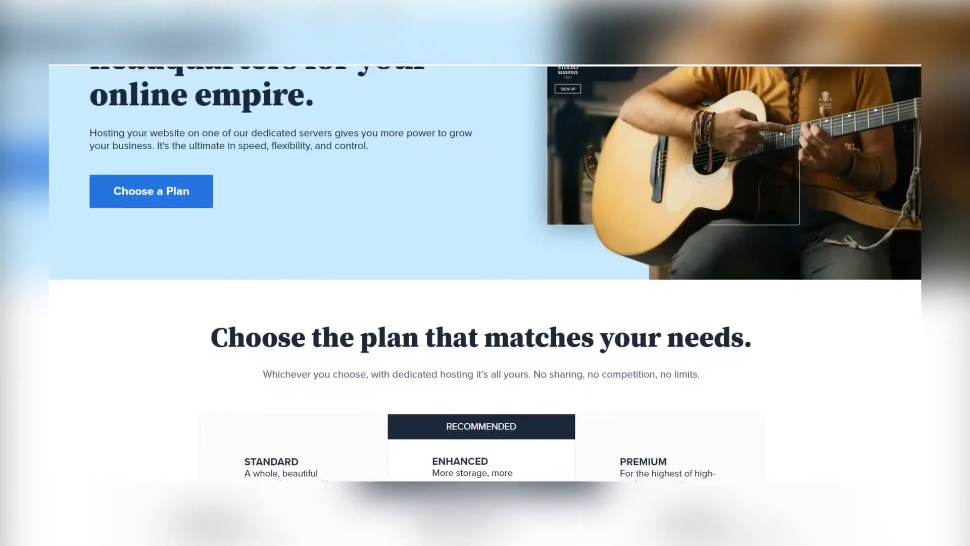
scroll(down, 3)
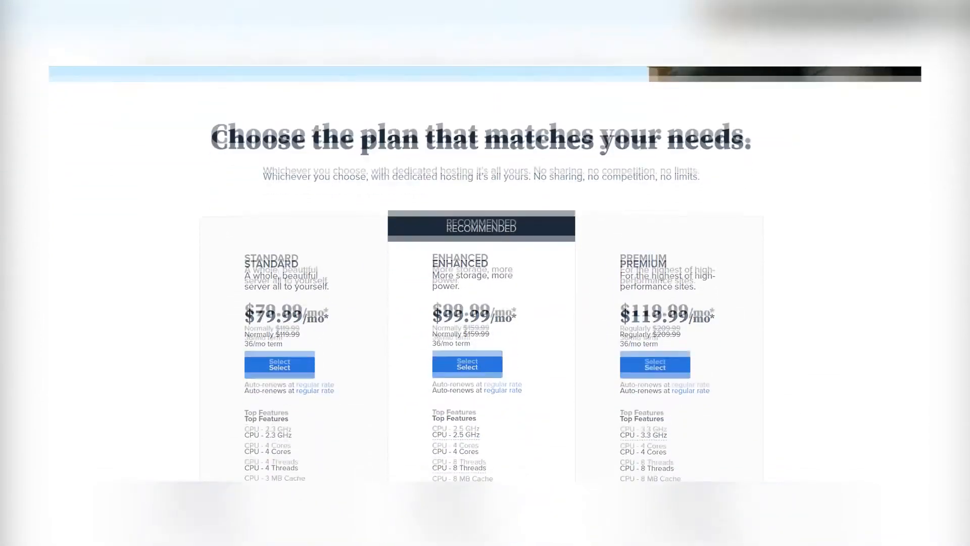
scroll(down, 3)
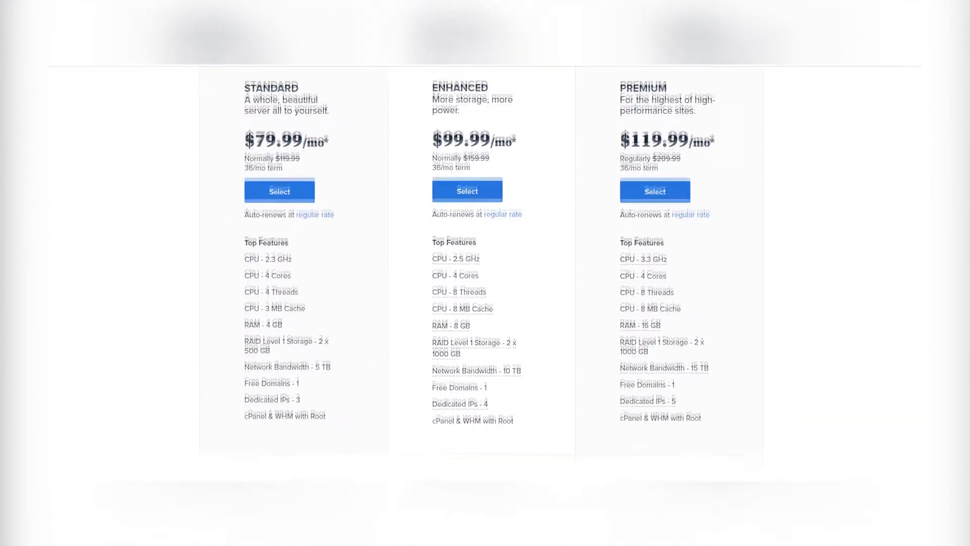
scroll(down, 3)
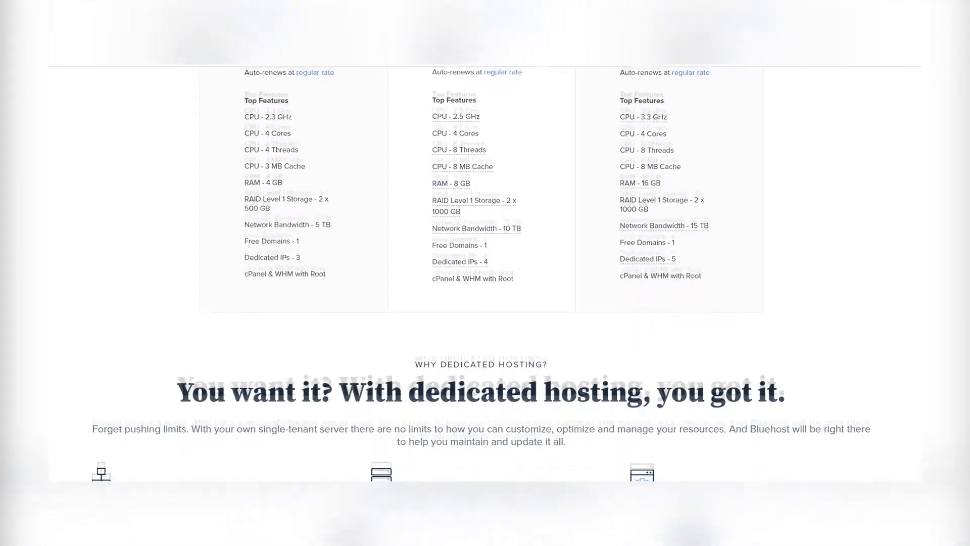
scroll(down, 3)
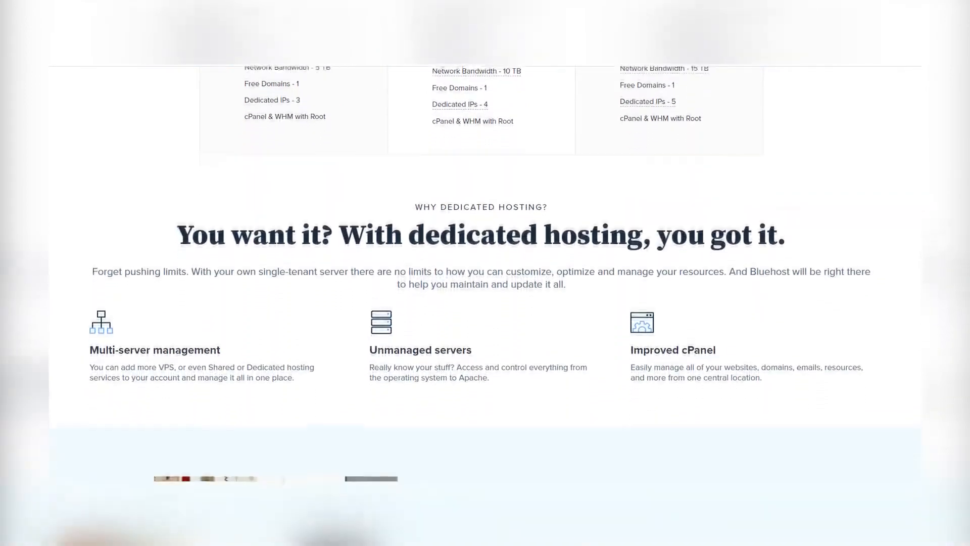
scroll(down, 3)
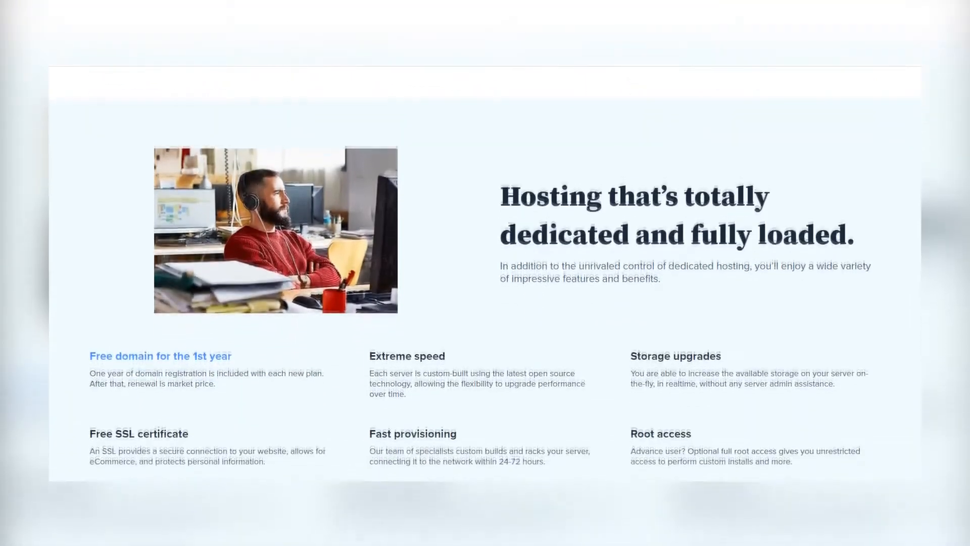
scroll(down, 3)
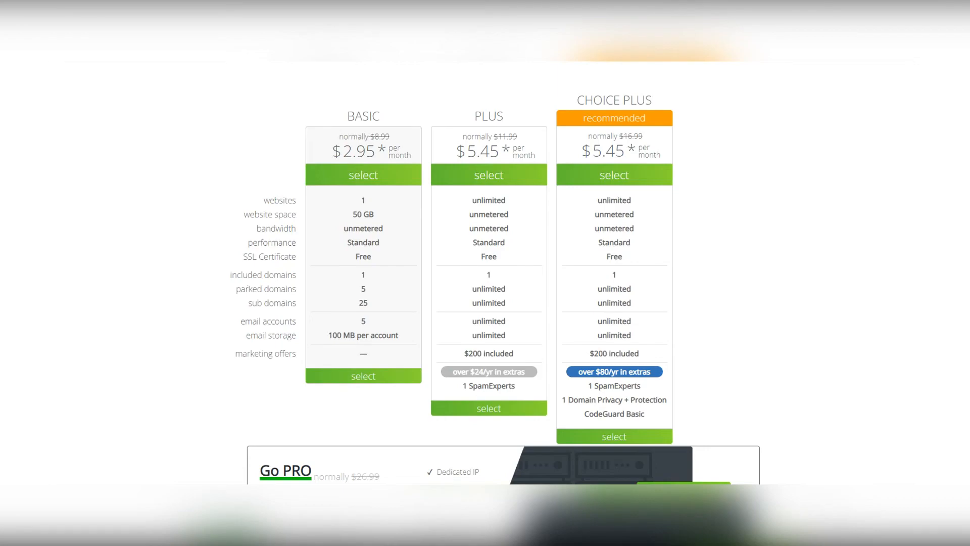
Step: Scroll to the shared plan comparison: Basic $2.95, Plus and Choice Plus $5.45 monthly
scroll(down, 3)
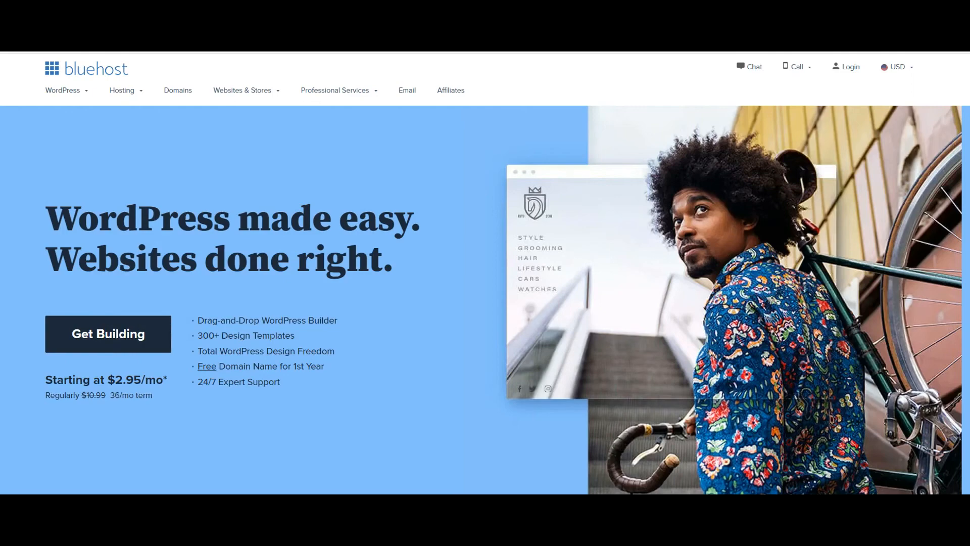
Step: Scroll the homepage from the WordPress made easy banner past plan cards to domain search
scroll(down, 3)
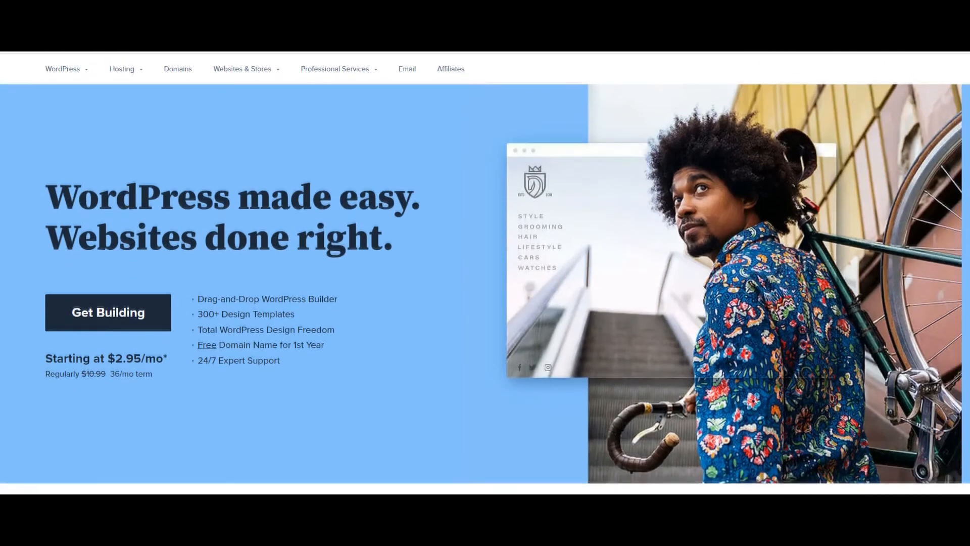
scroll(down, 3)
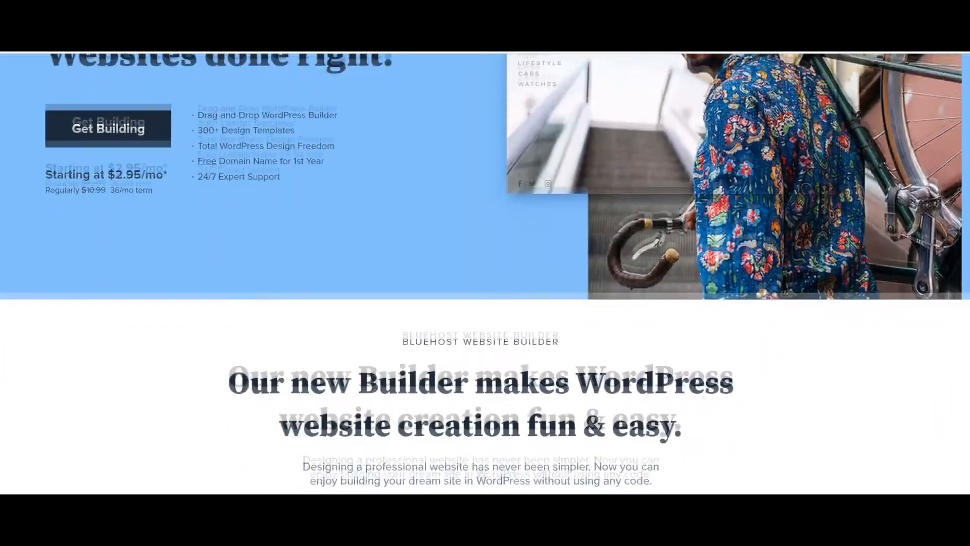
scroll(down, 3)
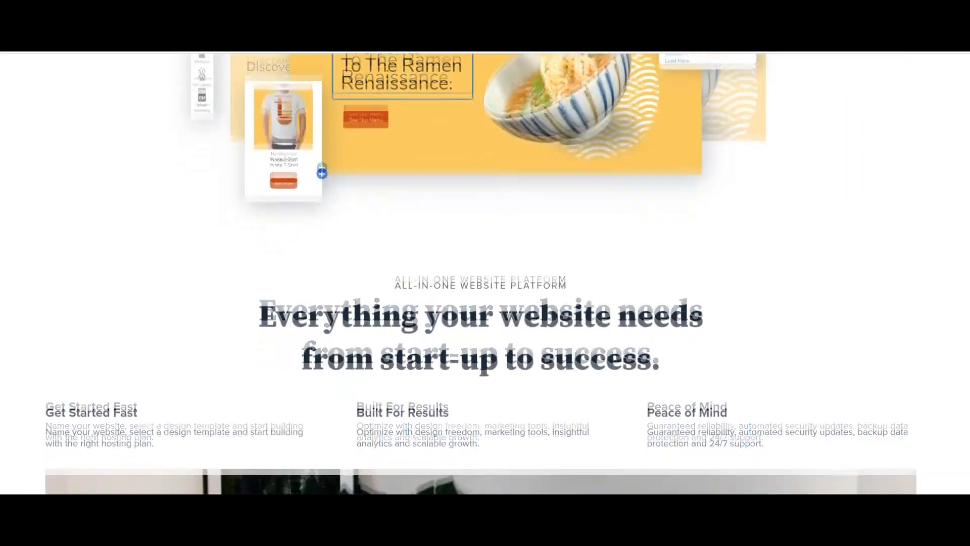
scroll(down, 3)
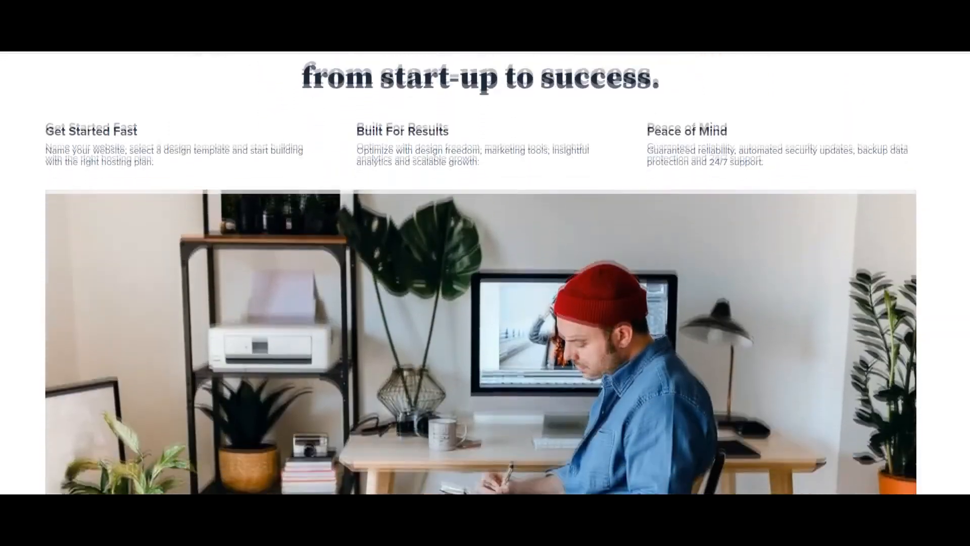
scroll(down, 3)
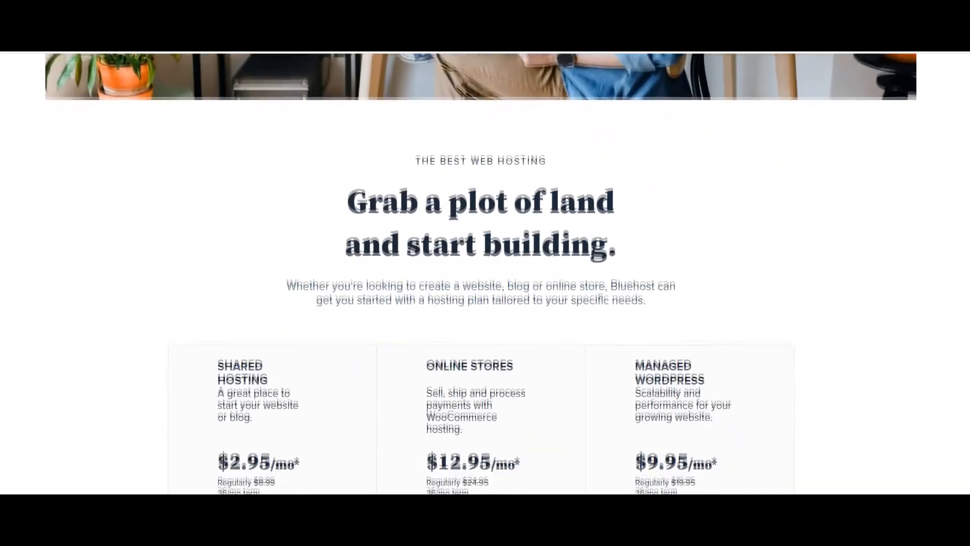
scroll(down, 3)
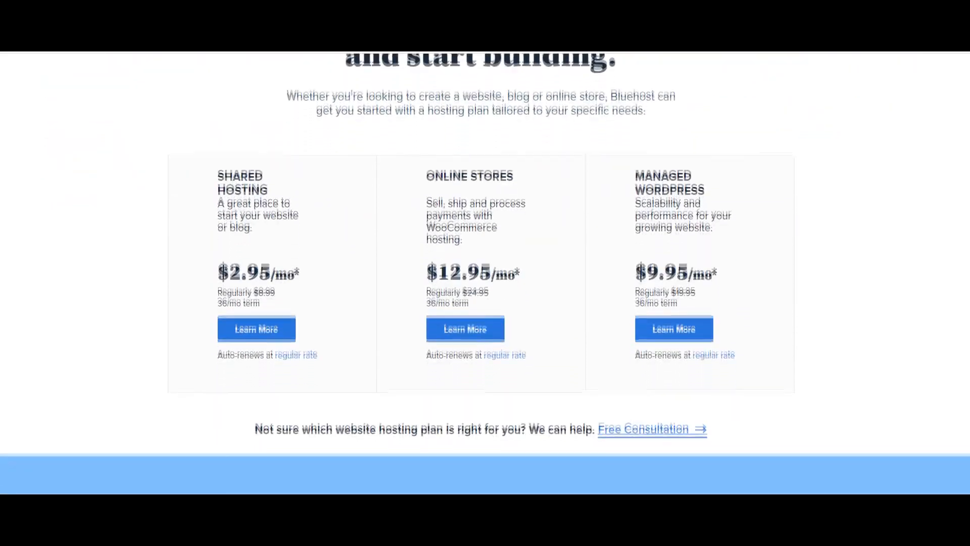
scroll(down, 3)
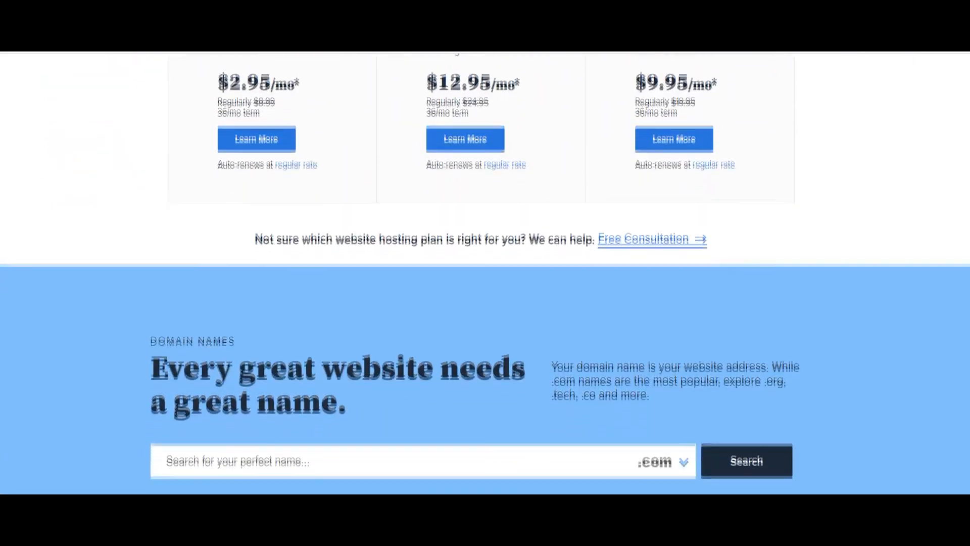
scroll(down, 3)
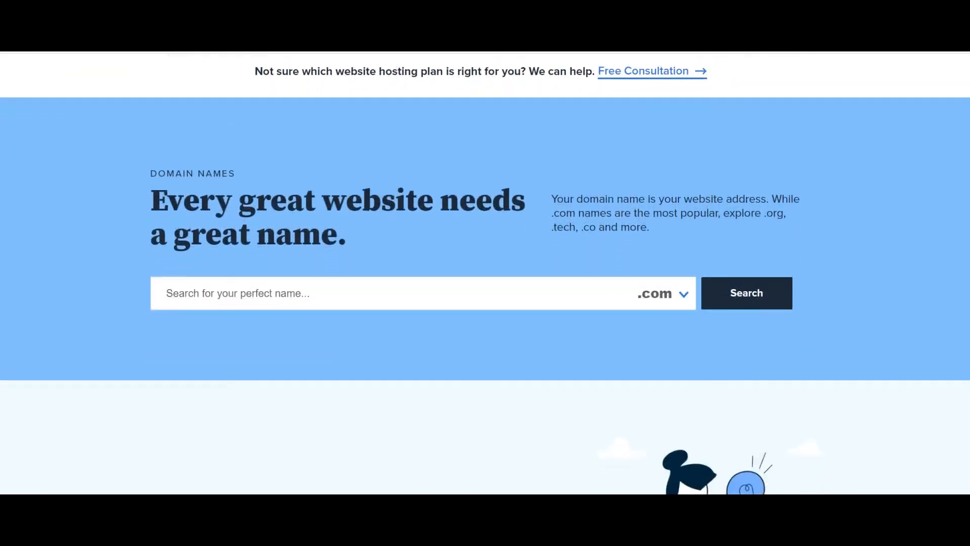
scroll(down, 3)
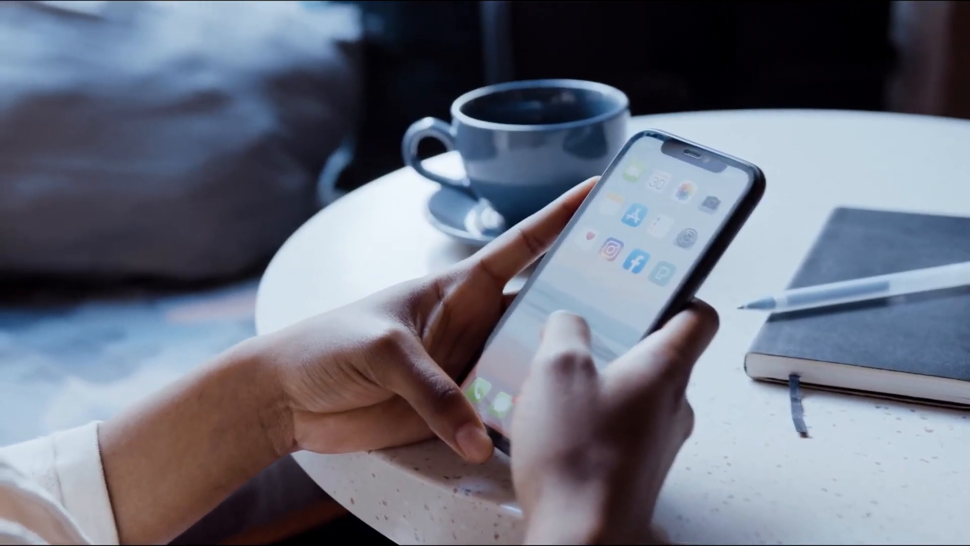
click(613, 251)
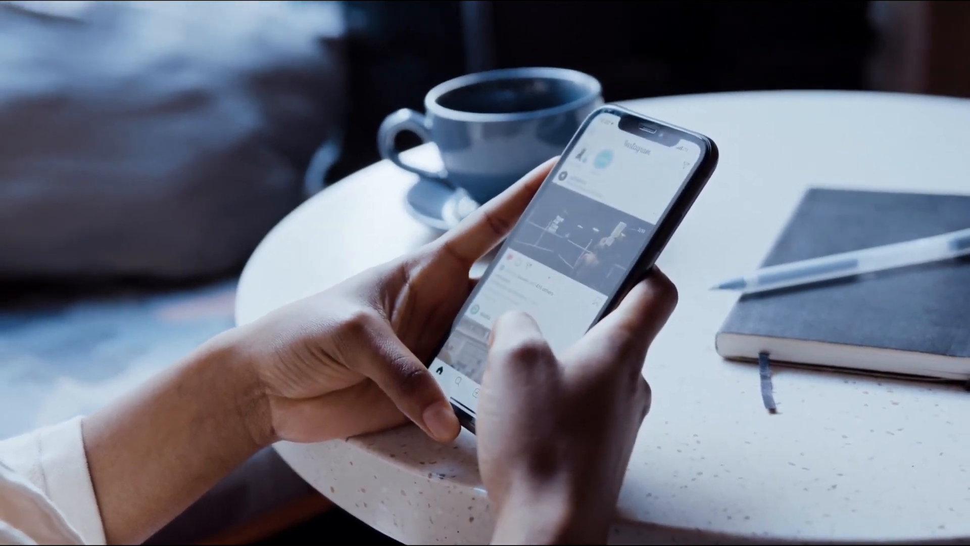